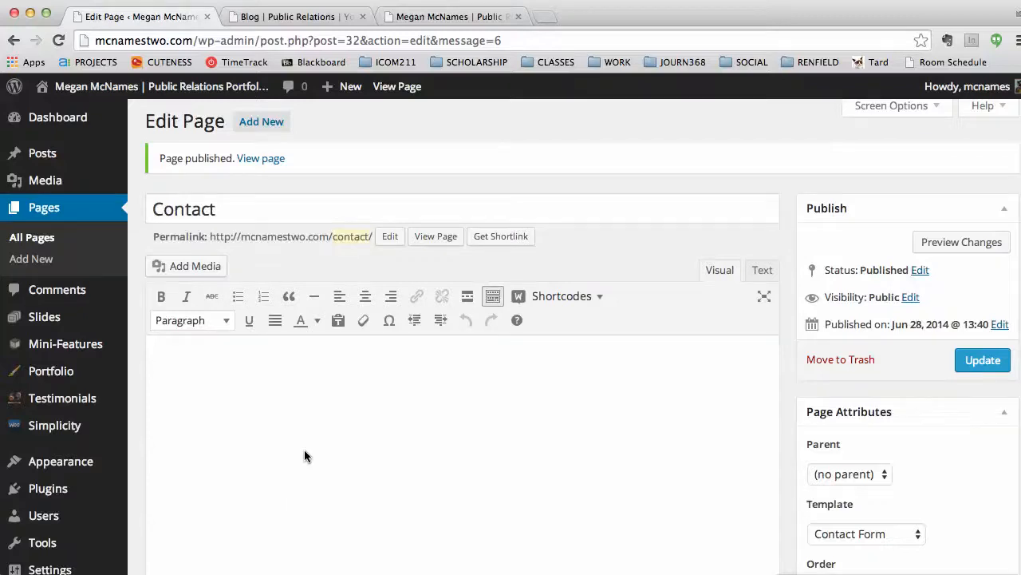
# - Check the site's top bar, then create an empty menu named 'Navigation' under Appearance > Menus
pyautogui.click(295, 16)
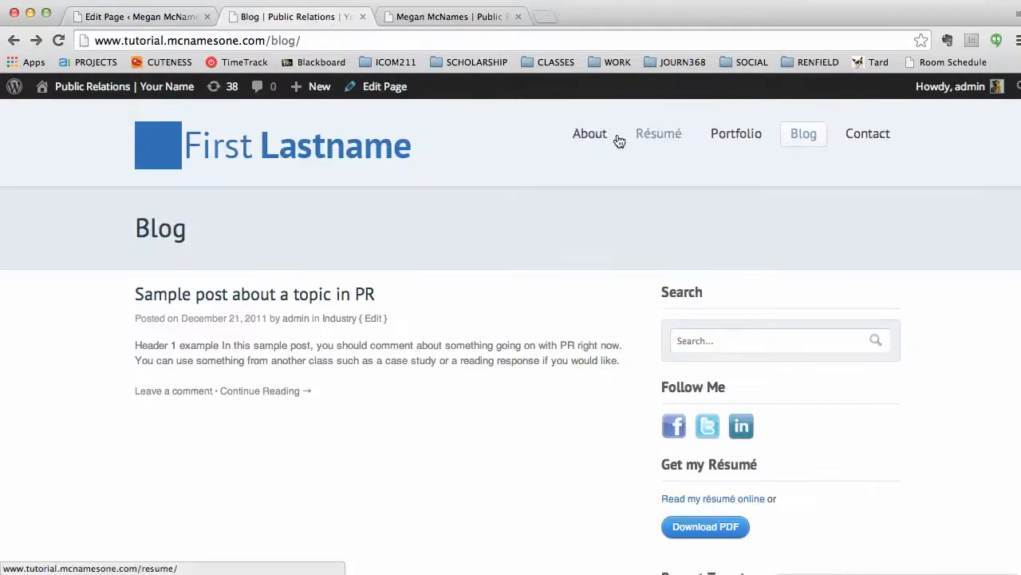
pyautogui.moveTo(557, 140)
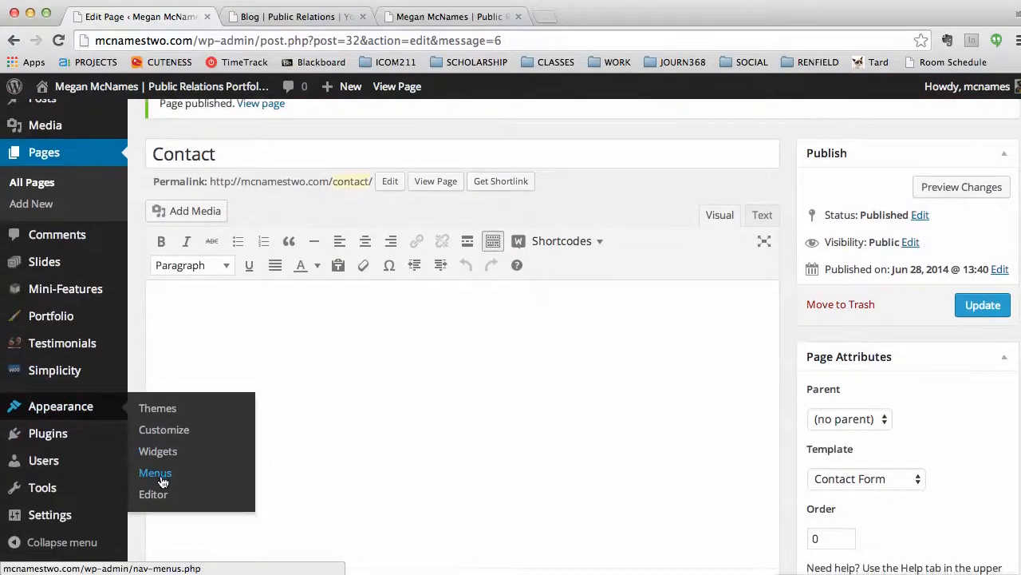
pyautogui.click(155, 472)
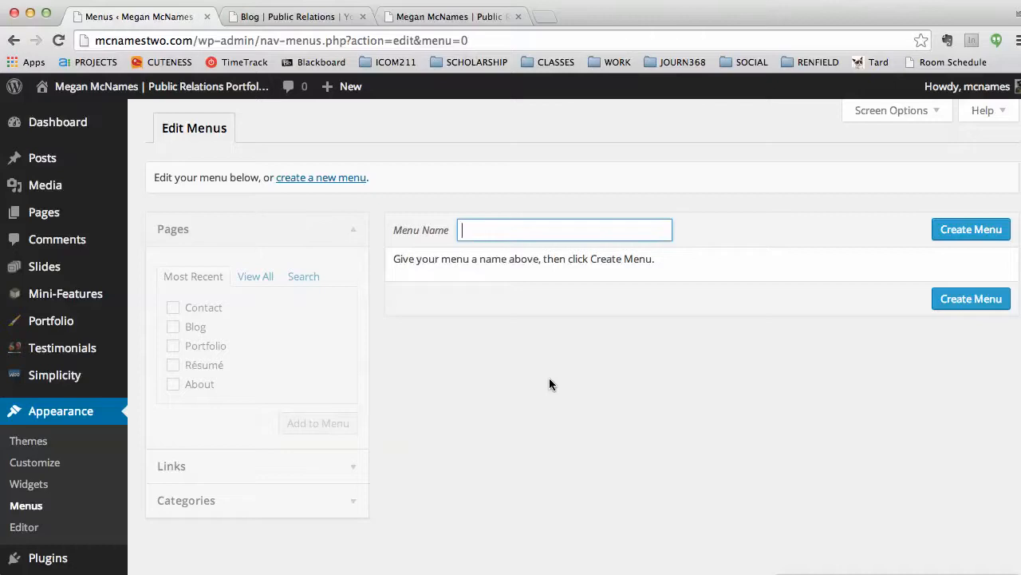
pyautogui.write('Navigation')
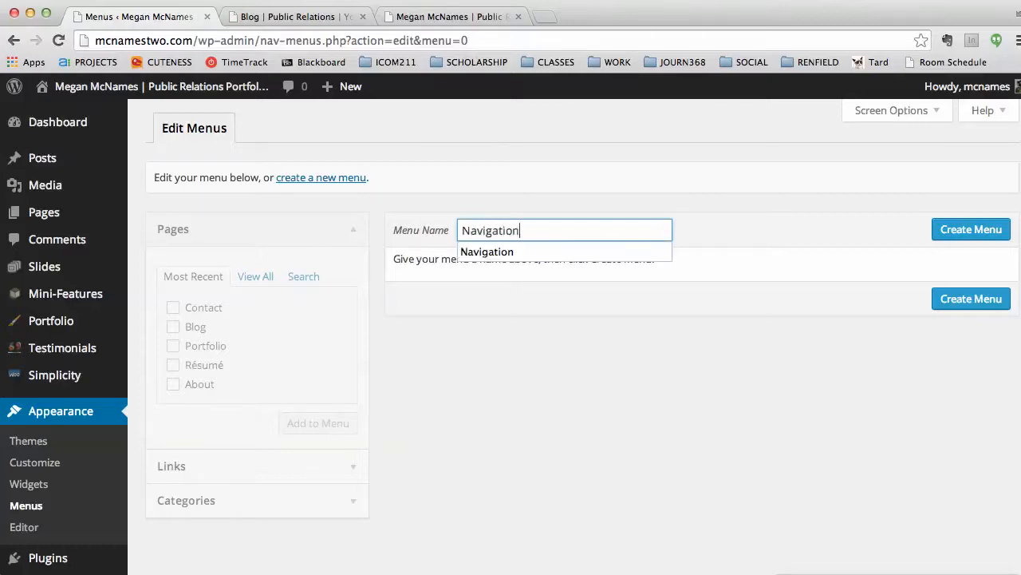
pyautogui.click(971, 229)
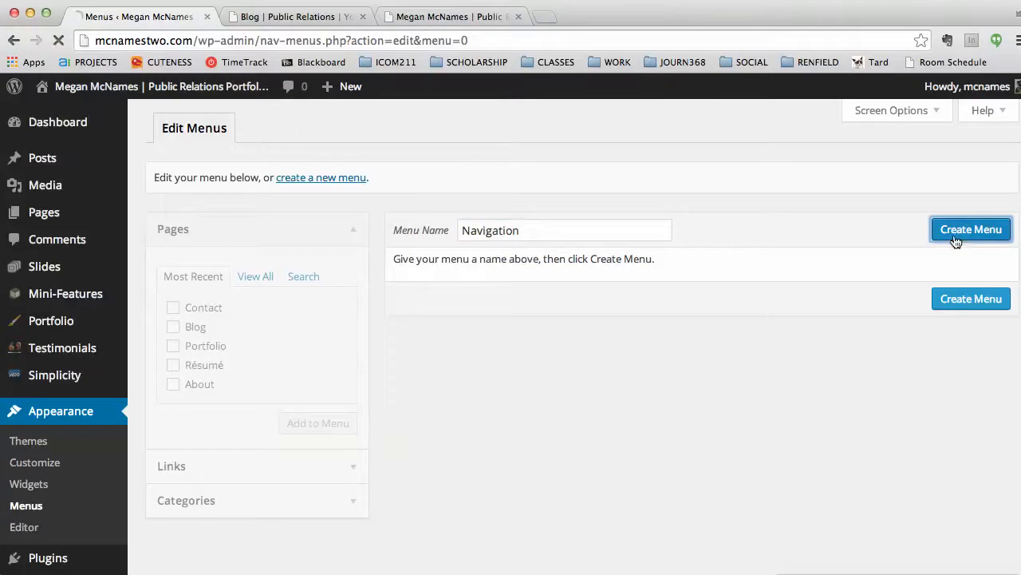
pyautogui.click(971, 229)
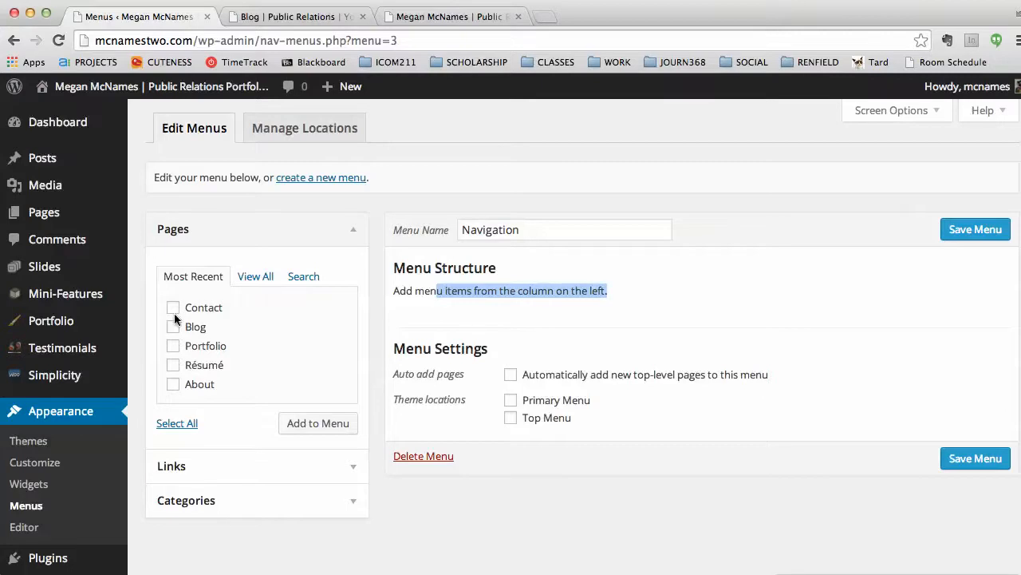
# - Add the five pages, nest Résumé and Blog, tick Primary Menu, and view the live site
pyautogui.click(256, 276)
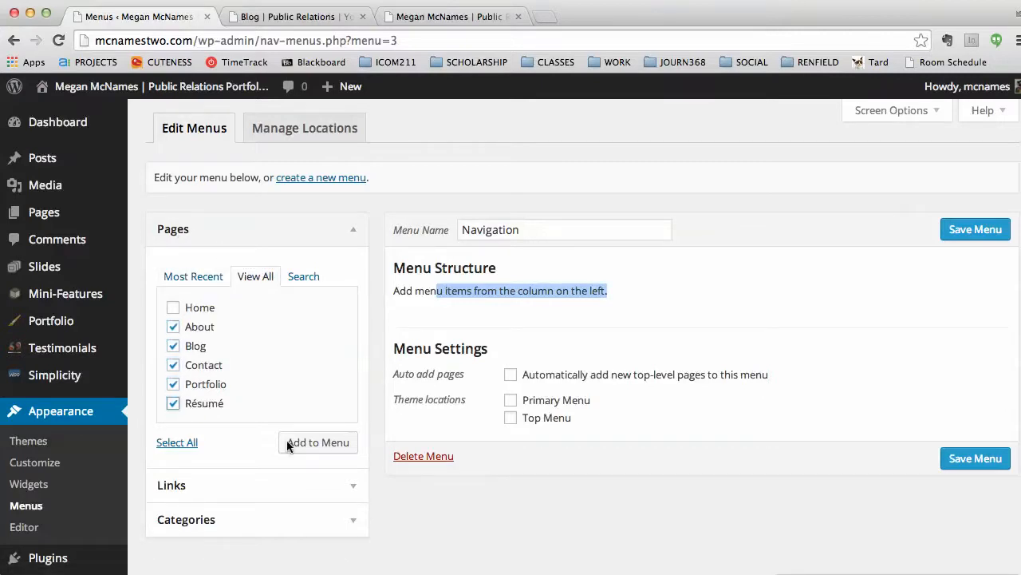
pyautogui.click(317, 442)
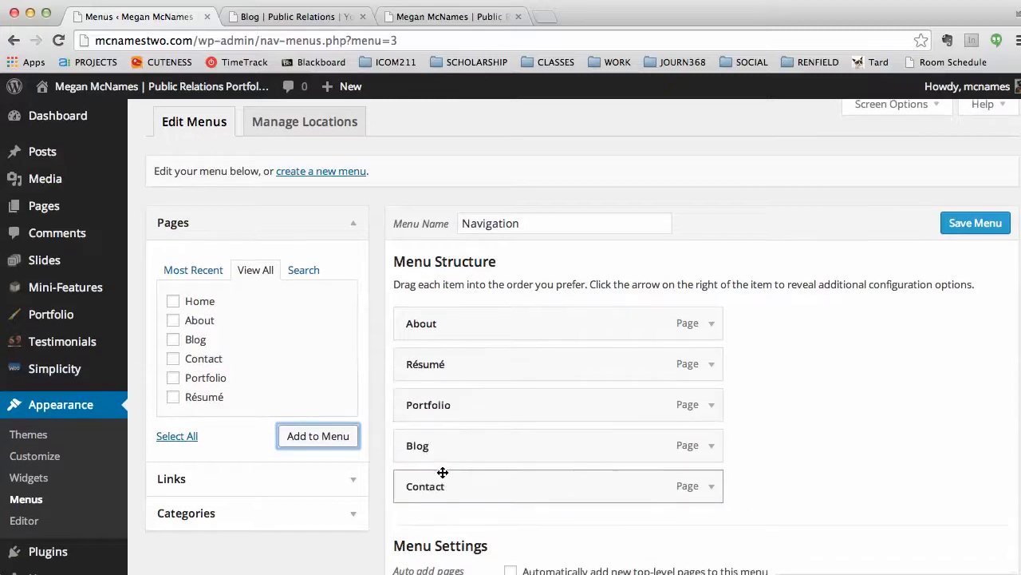
pyautogui.scroll(-3)
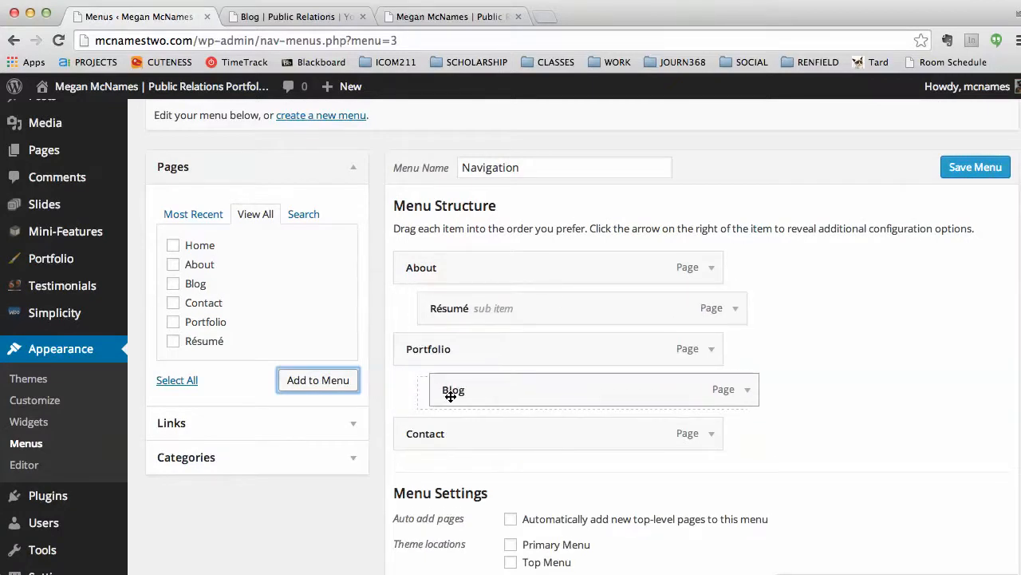
pyautogui.click(975, 167)
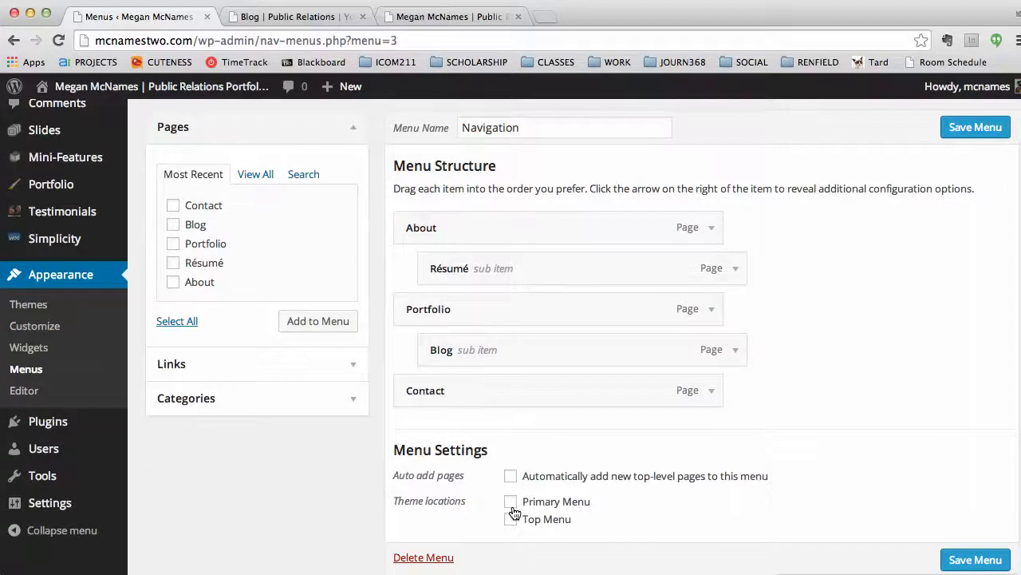
pyautogui.click(511, 501)
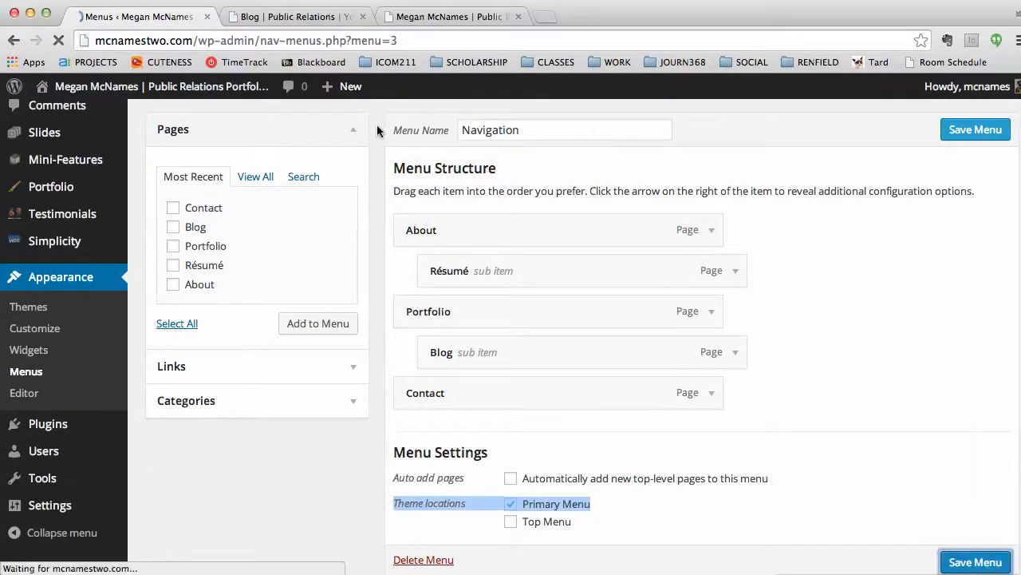
pyautogui.click(453, 16)
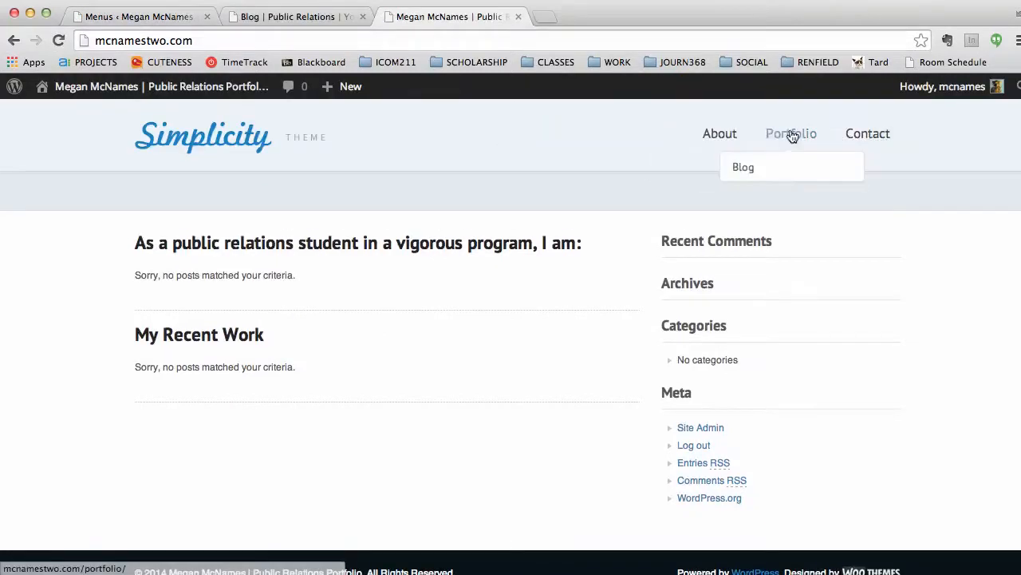
pyautogui.moveTo(720, 133)
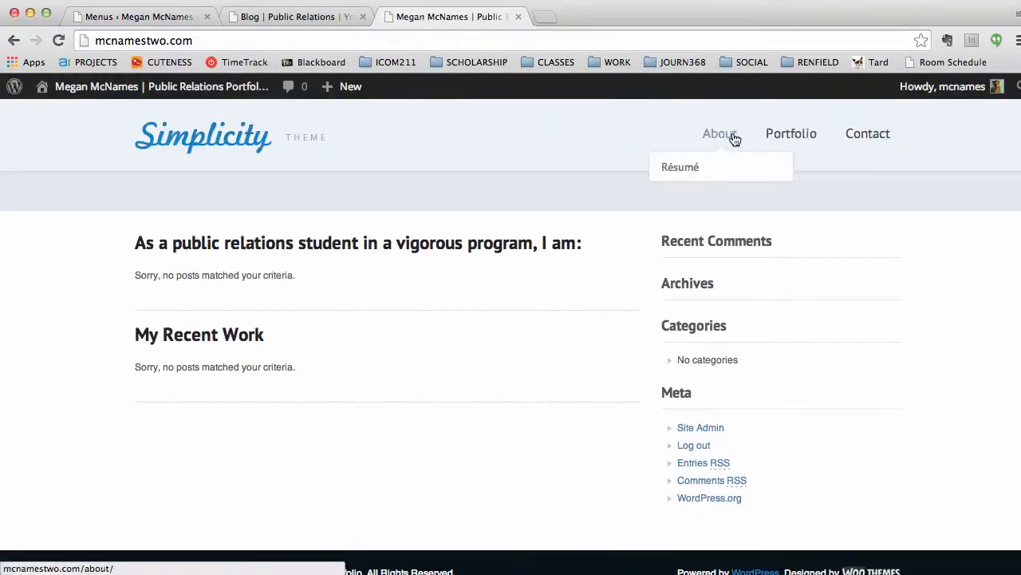
pyautogui.moveTo(661, 126)
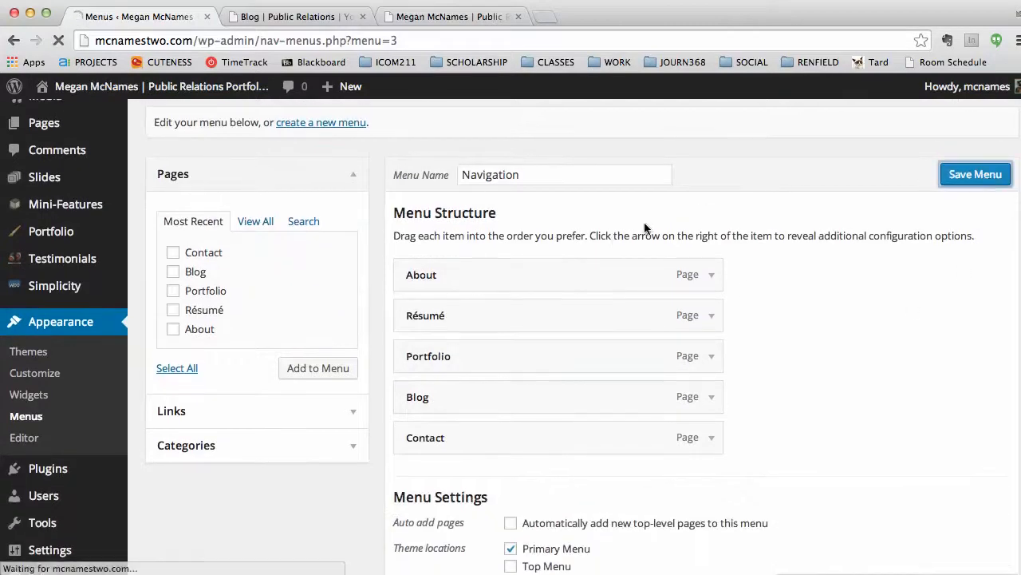
# - Add a custom link with the Blackboard URL and link text 'Blackboard' to the menu
pyautogui.scroll(-3)
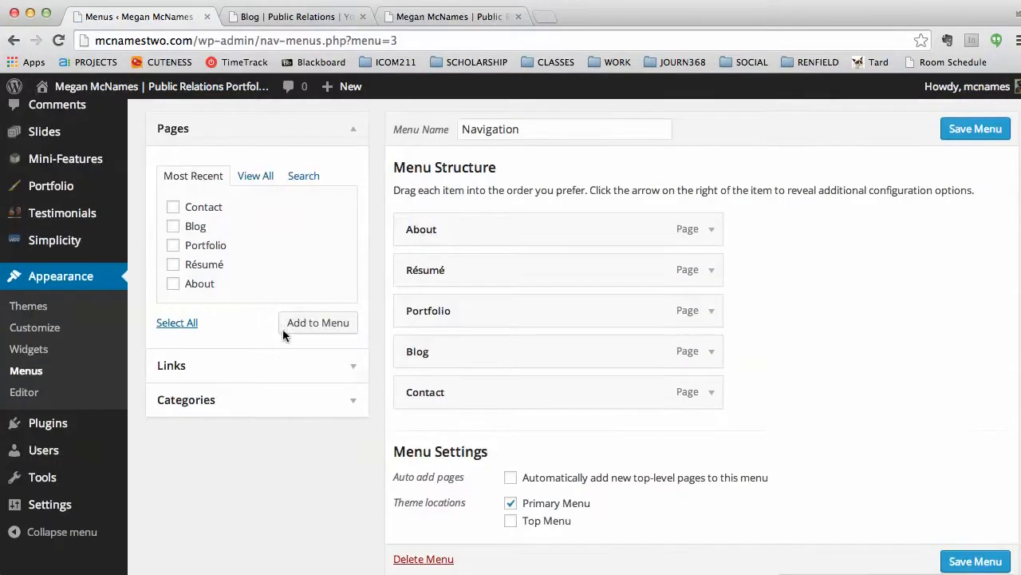
pyautogui.click(255, 365)
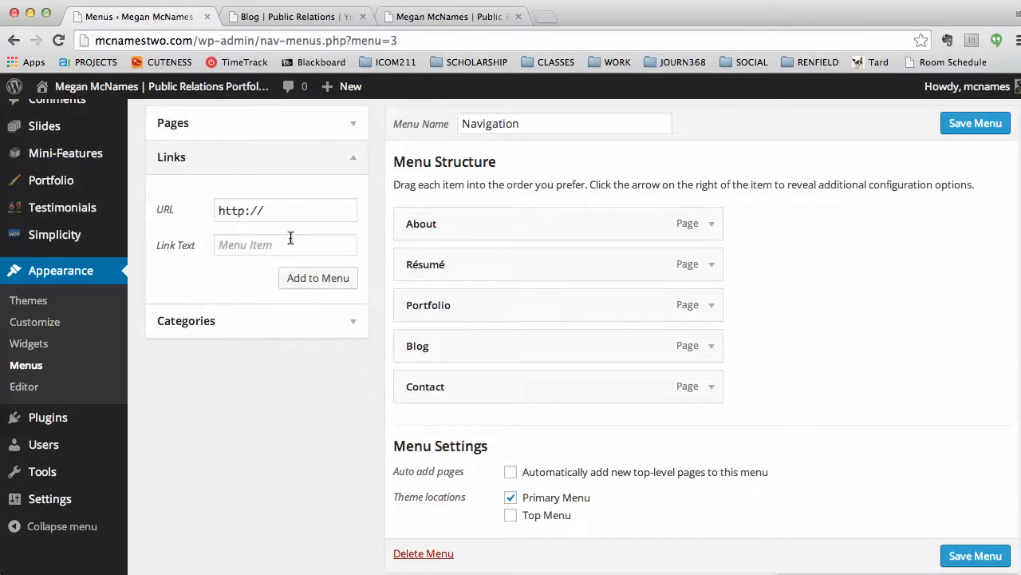
pyautogui.write('fo')
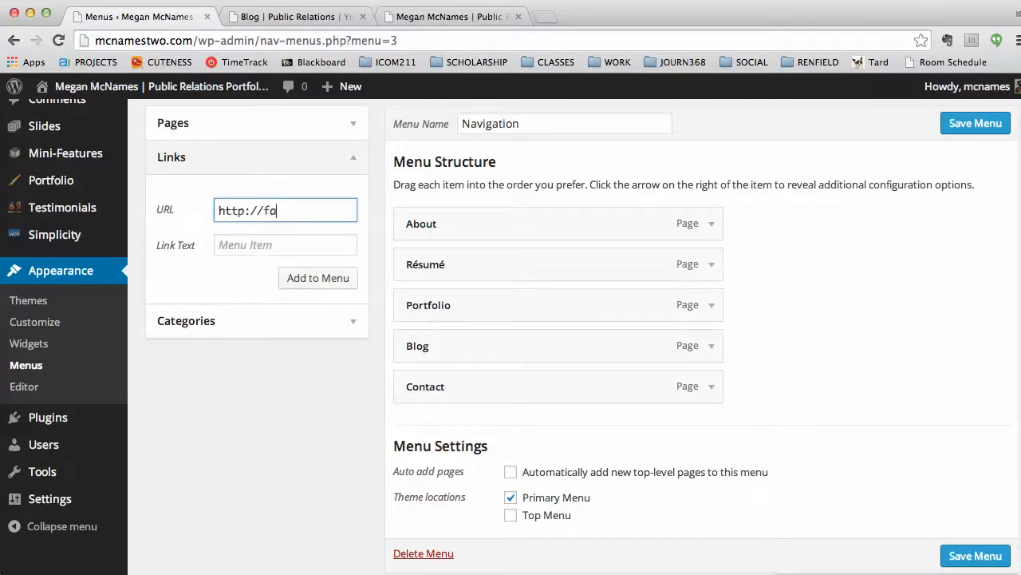
pyautogui.press('Backspace')
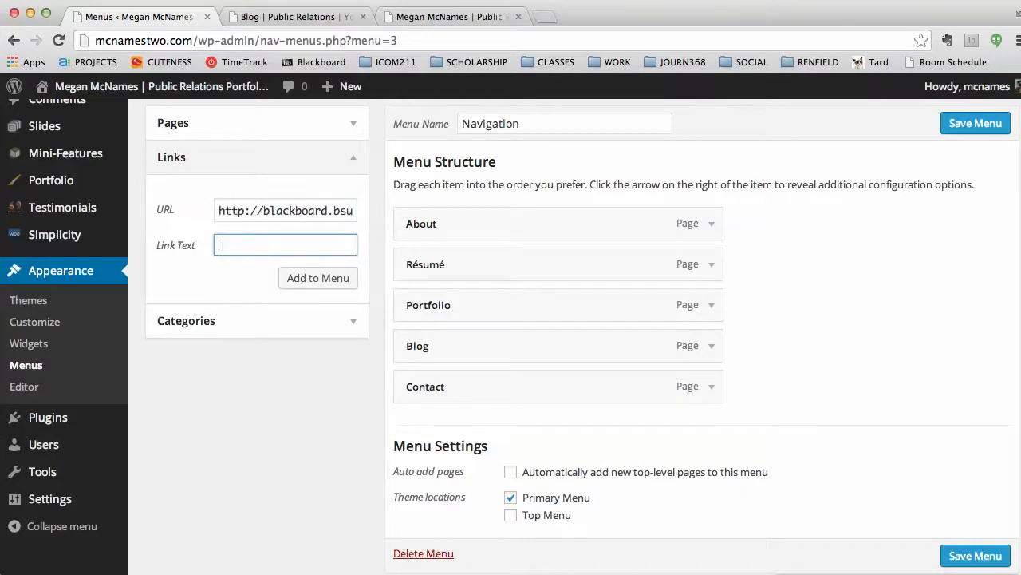
pyautogui.write('Blackboard')
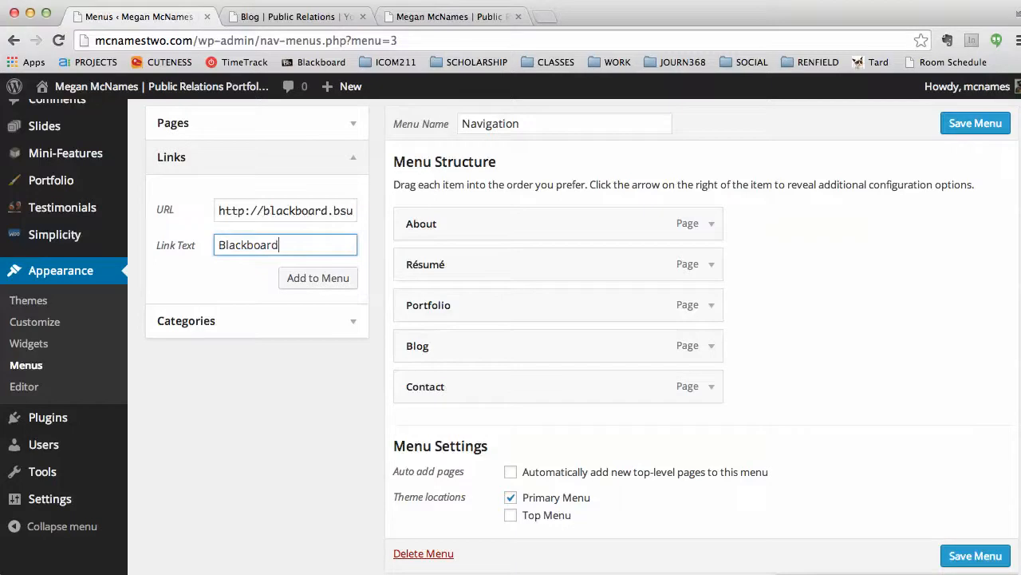
pyautogui.click(317, 277)
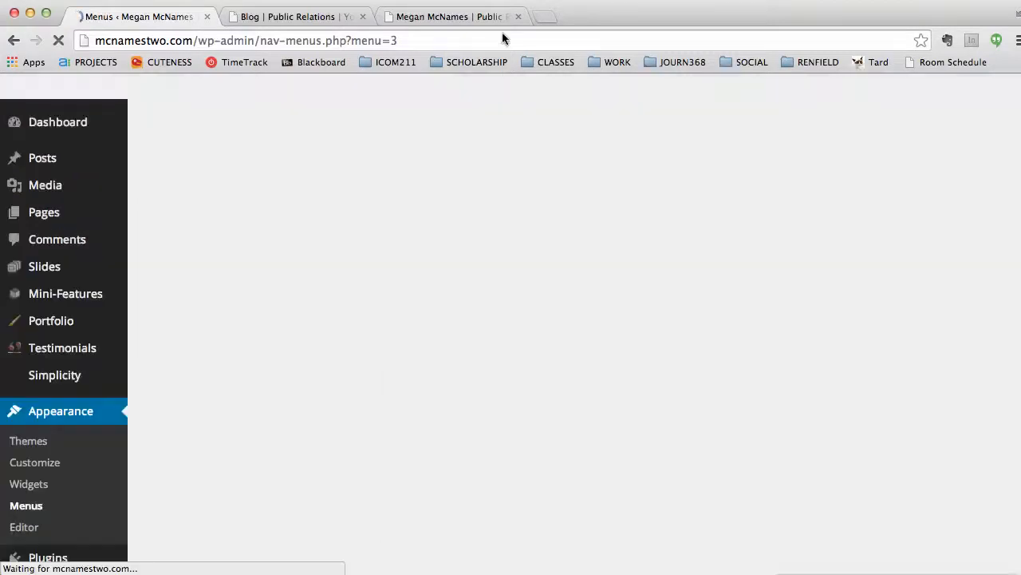
pyautogui.click(451, 15)
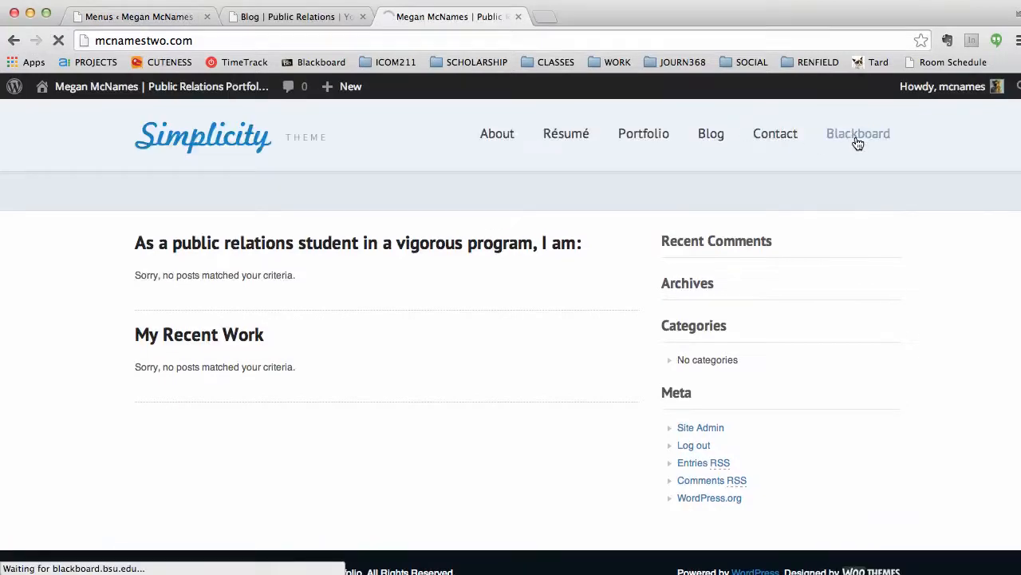
pyautogui.click(858, 133)
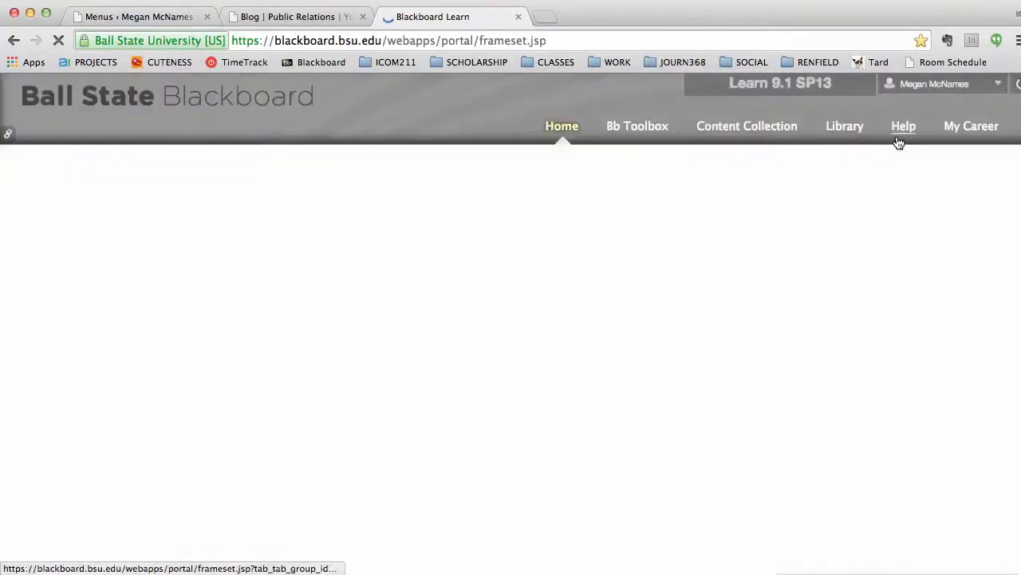
pyautogui.click(451, 16)
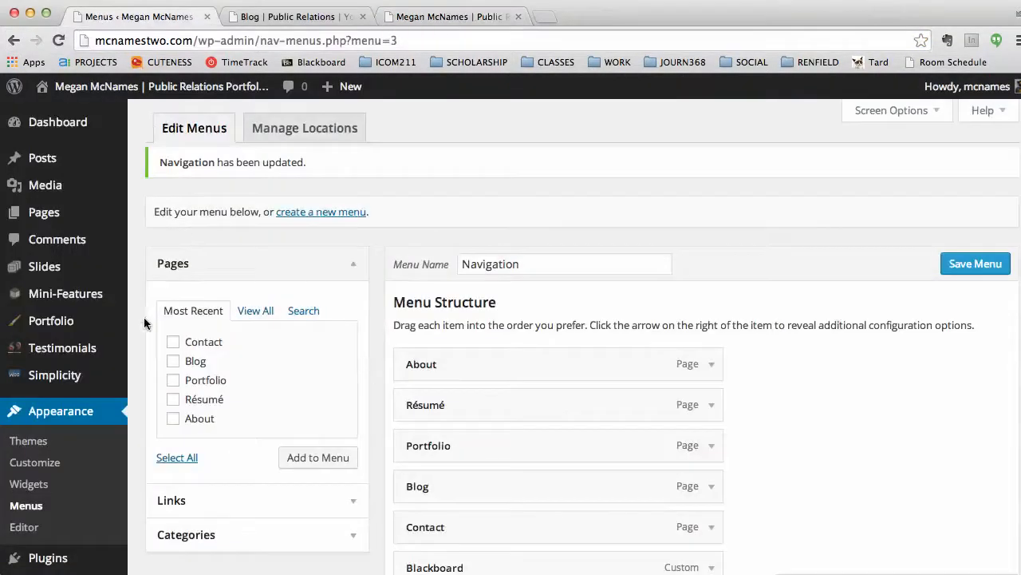
pyautogui.moveTo(210, 312)
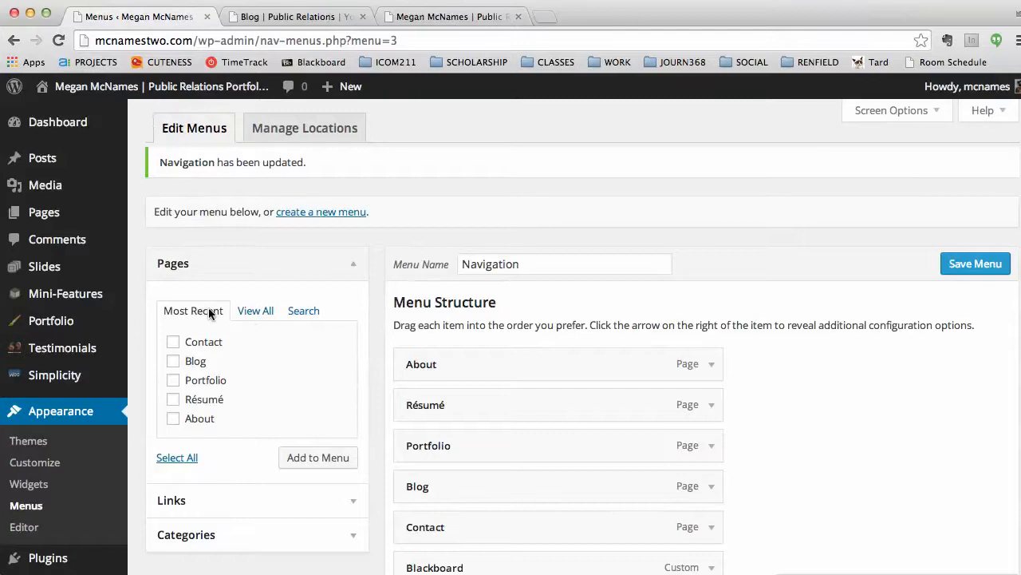
# - Confirm Primary Menu is ticked in Menu Settings, then view the six-item top bar live
pyautogui.click(255, 311)
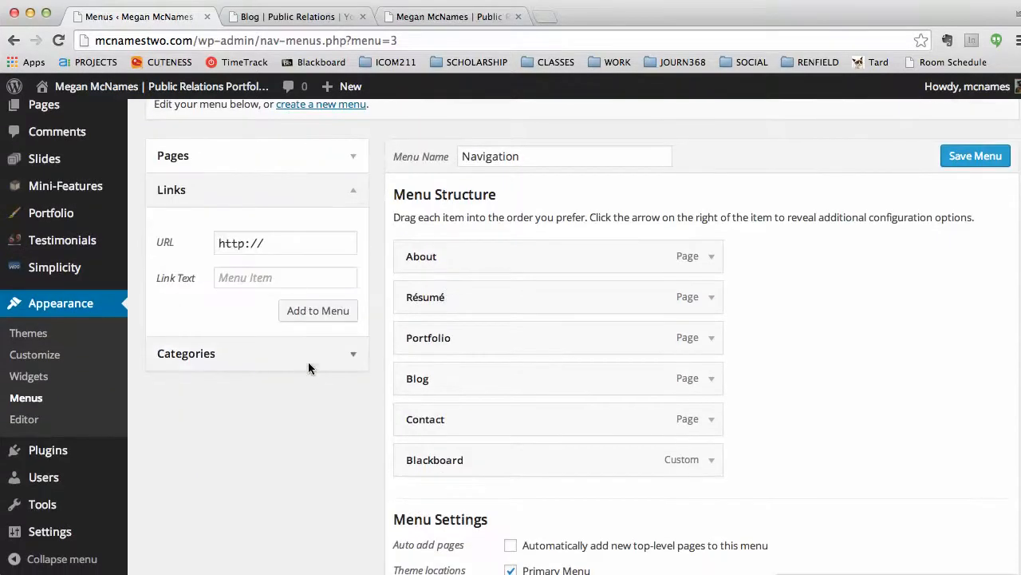
pyautogui.moveTo(339, 364)
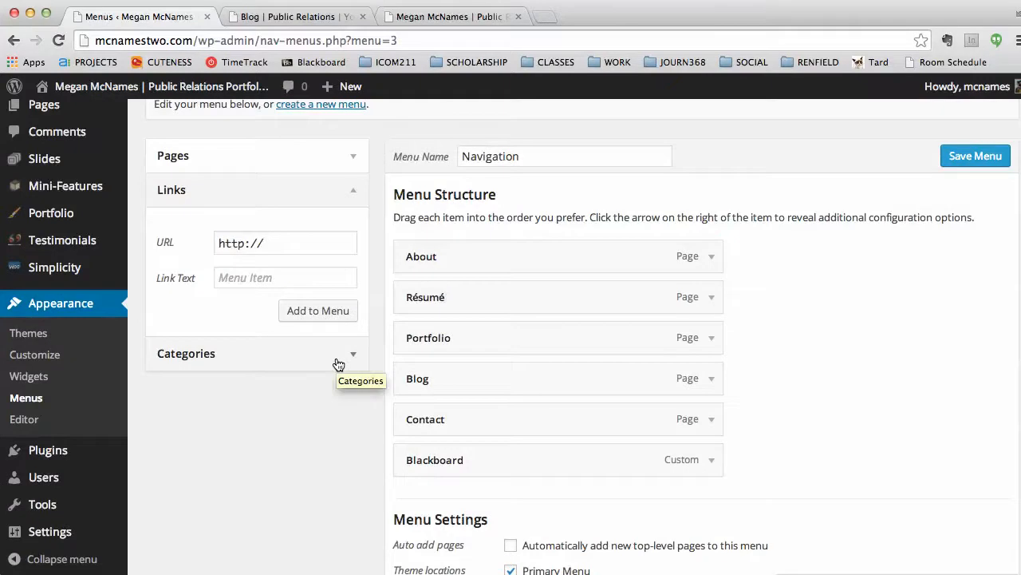
pyautogui.moveTo(948, 375)
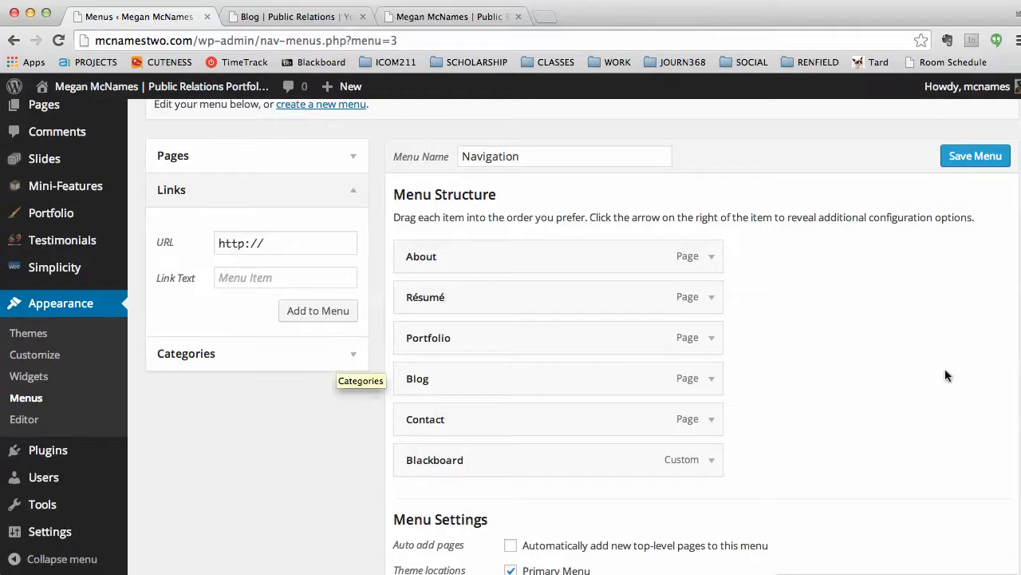
pyautogui.scroll(-3)
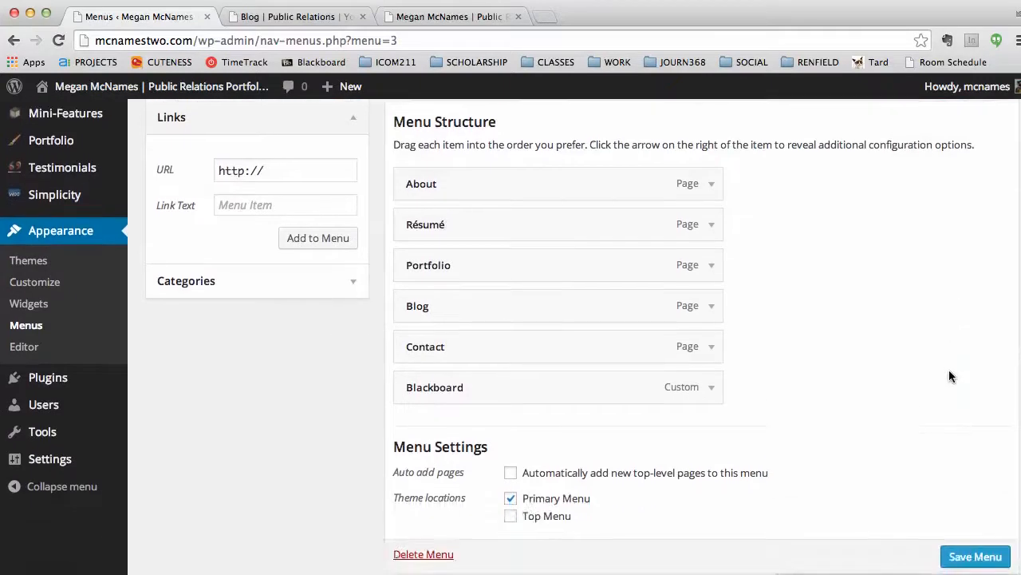
pyautogui.scroll(3)
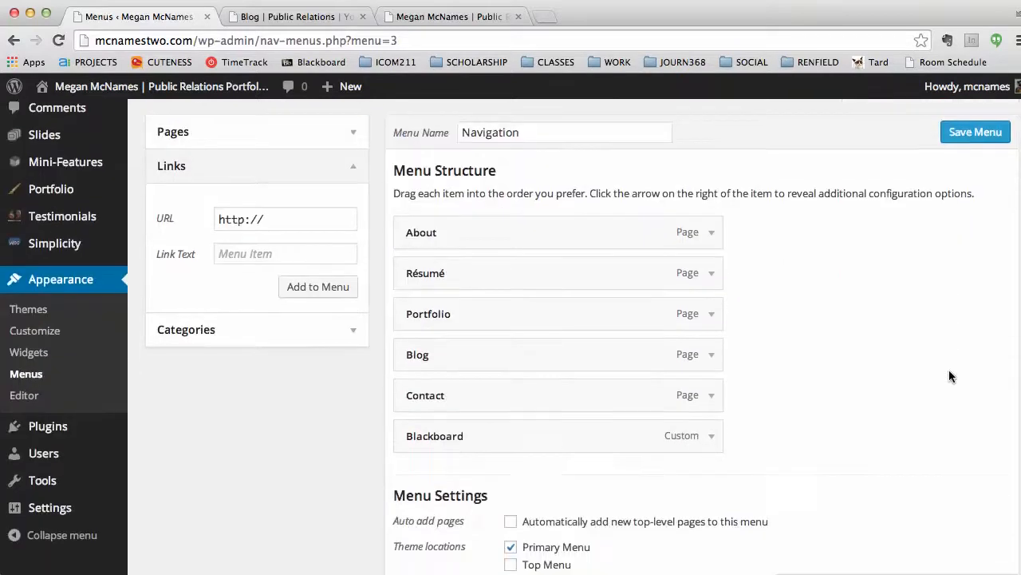
pyautogui.scroll(3)
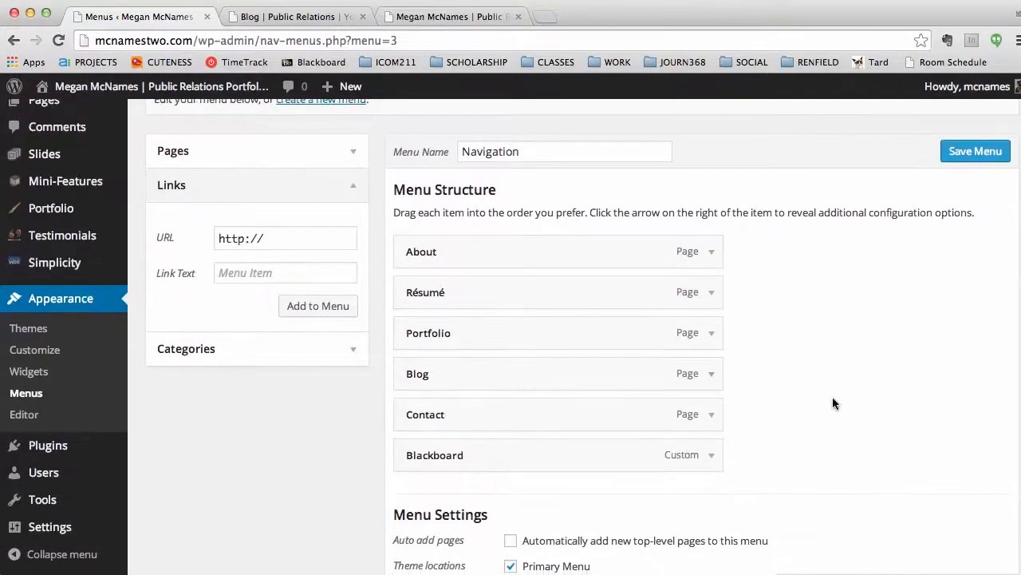
pyautogui.scroll(-3)
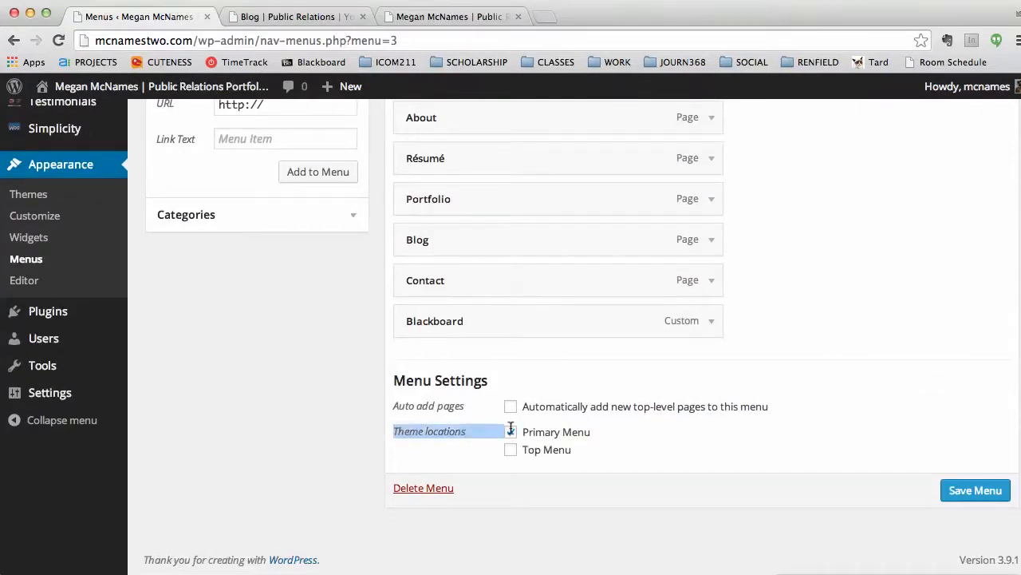
pyautogui.click(511, 431)
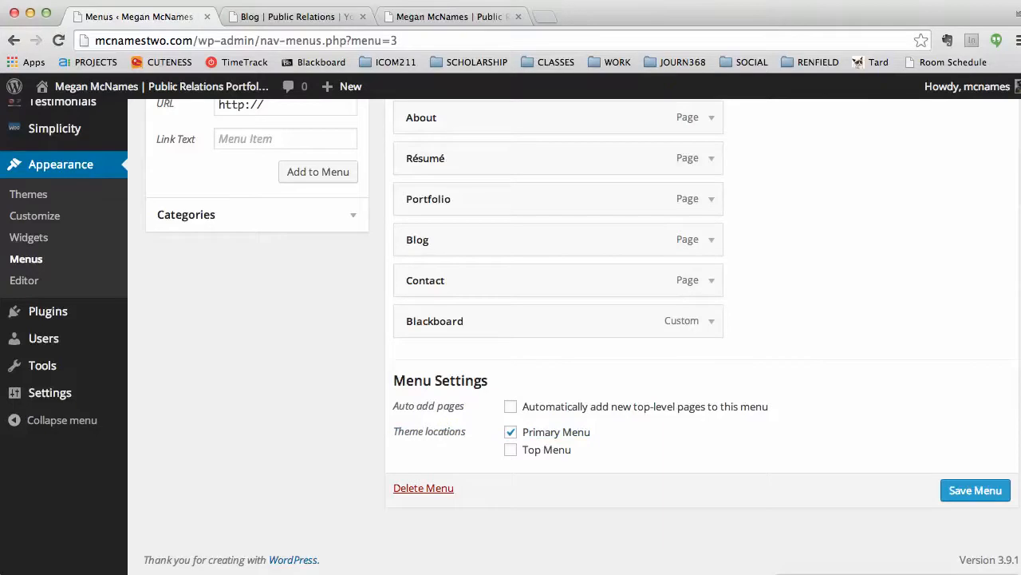
pyautogui.moveTo(452, 16)
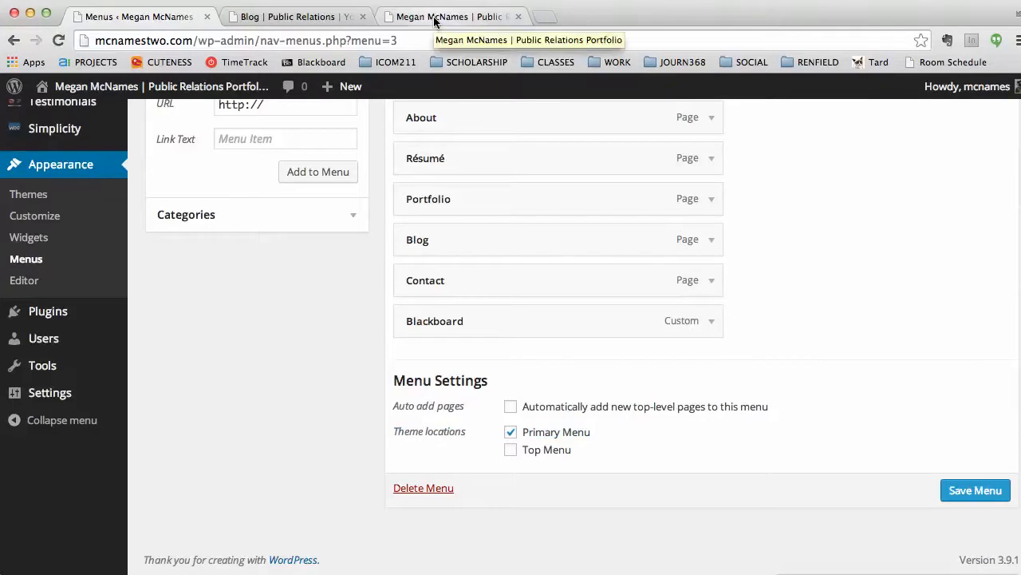
pyautogui.click(451, 15)
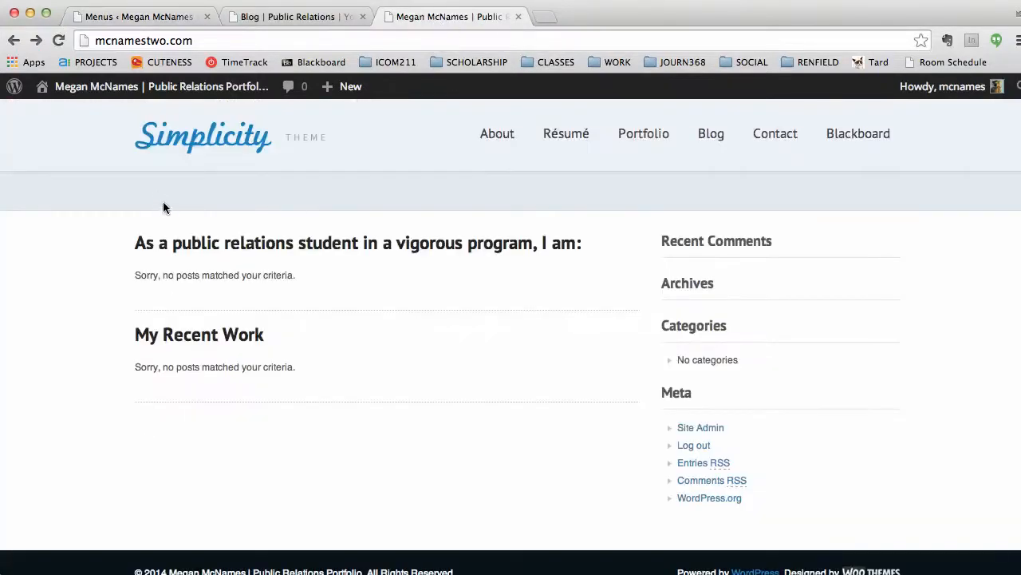
pyautogui.moveTo(793, 122)
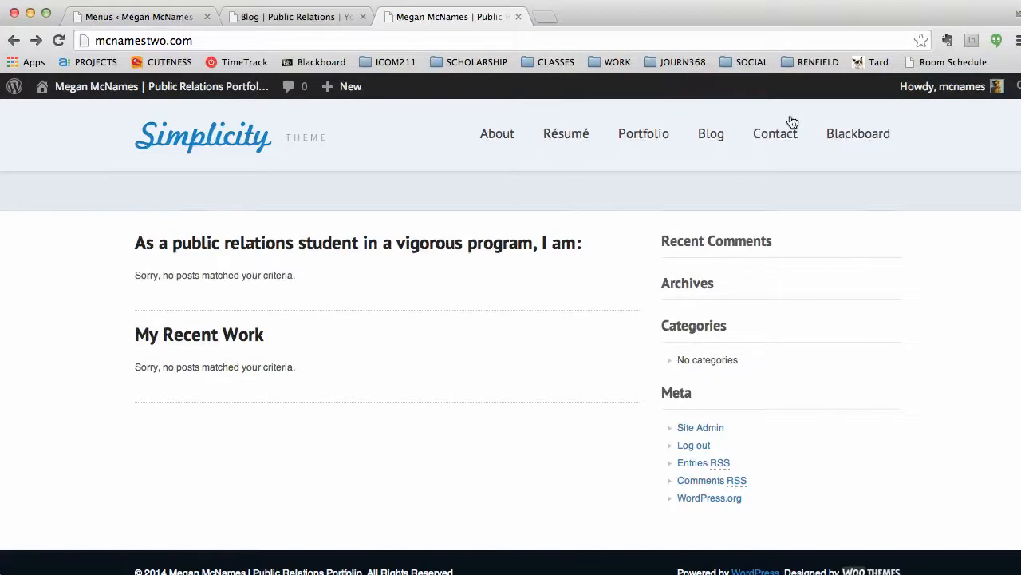
# - Switch from the live site back to the Appearance > Menus editor tab
pyautogui.scroll(-3)
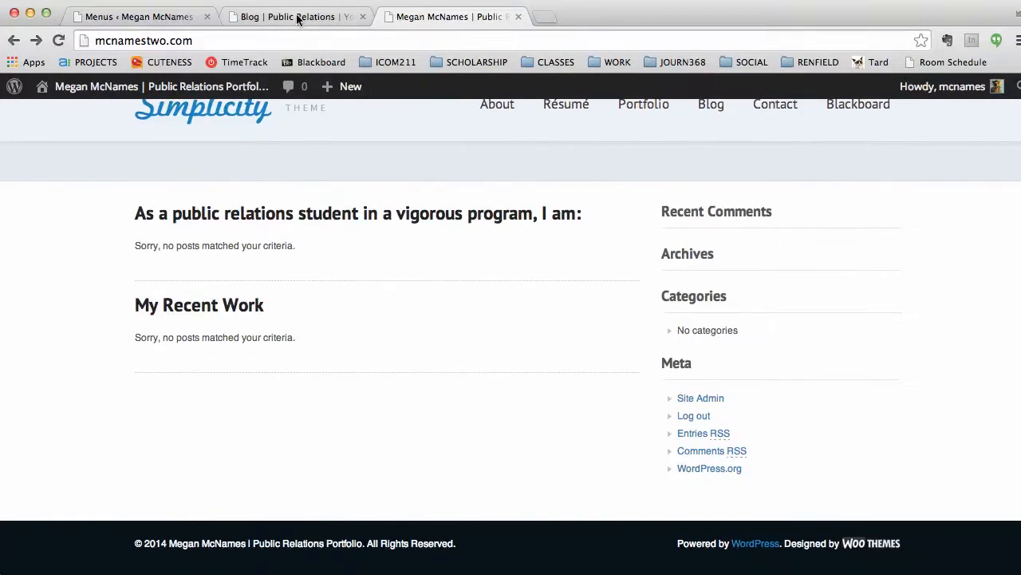
pyautogui.click(140, 16)
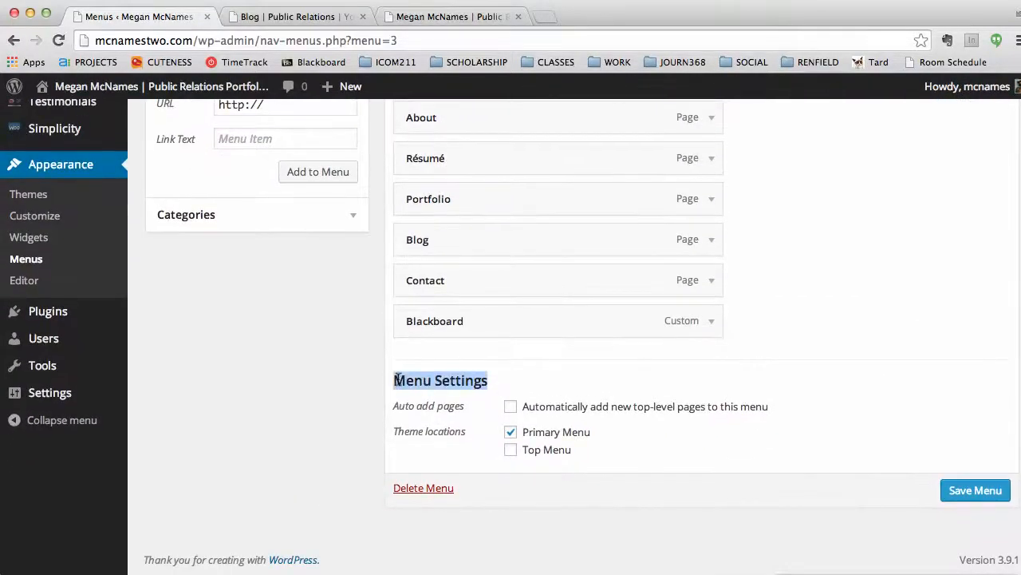
# - Re-save the Navigation menu with Primary Menu ticked and return to the Menus tab
pyautogui.scroll(3)
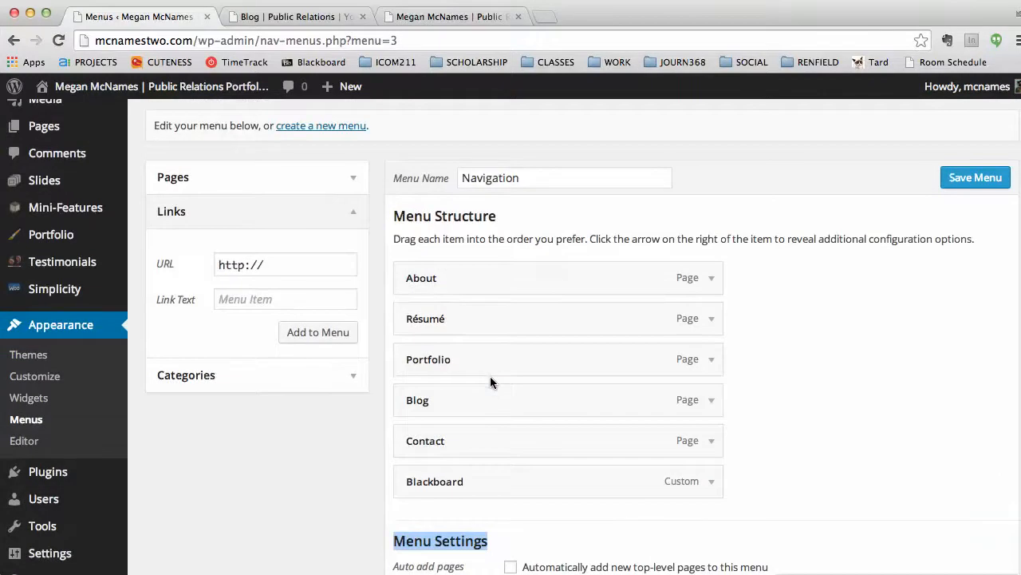
pyautogui.scroll(-3)
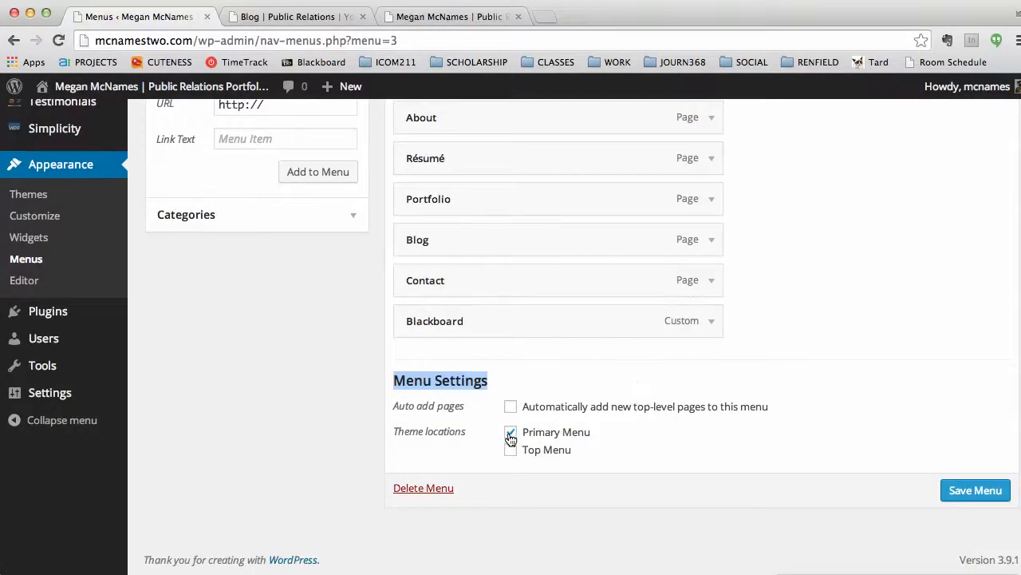
pyautogui.click(974, 490)
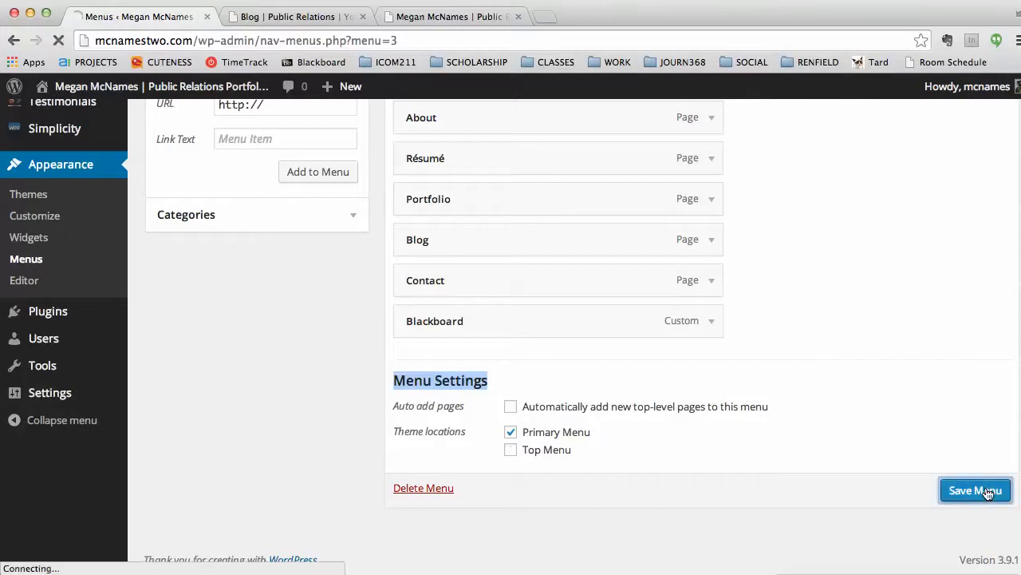
pyautogui.click(974, 490)
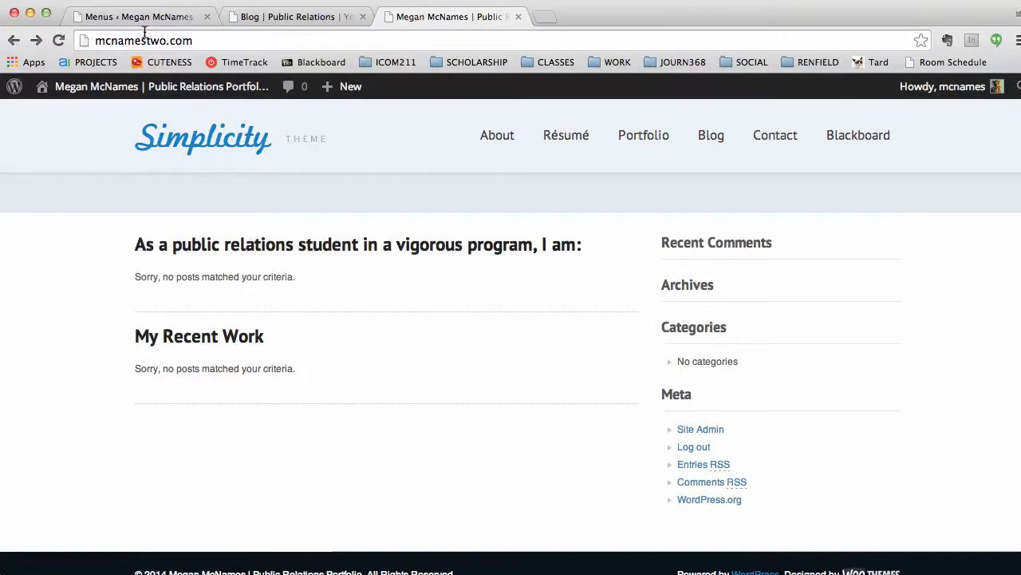
pyautogui.click(140, 16)
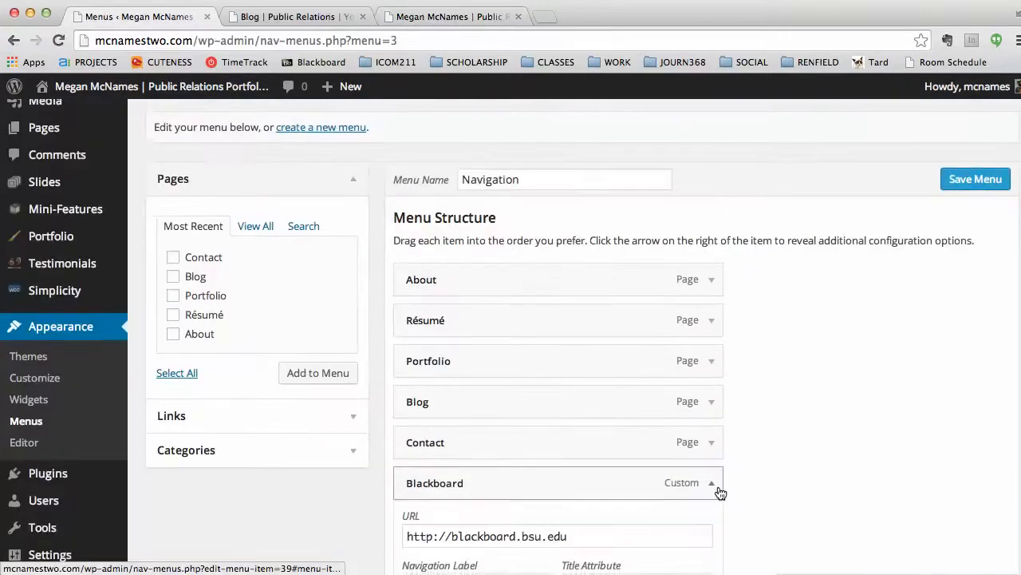
# - Remove the Blackboard item, leaving only the five pages in the Navigation menu
pyautogui.scroll(-3)
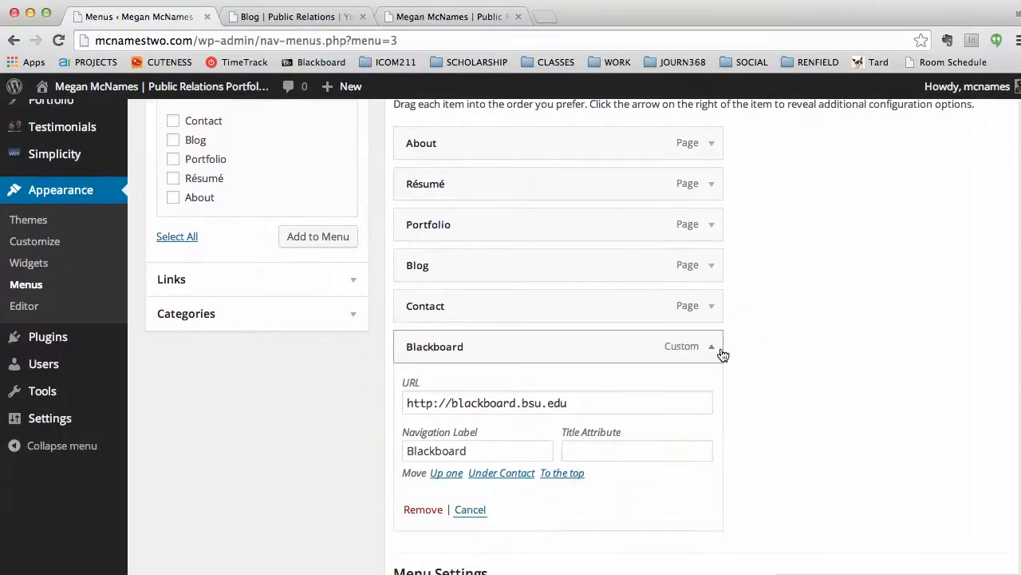
pyautogui.click(423, 509)
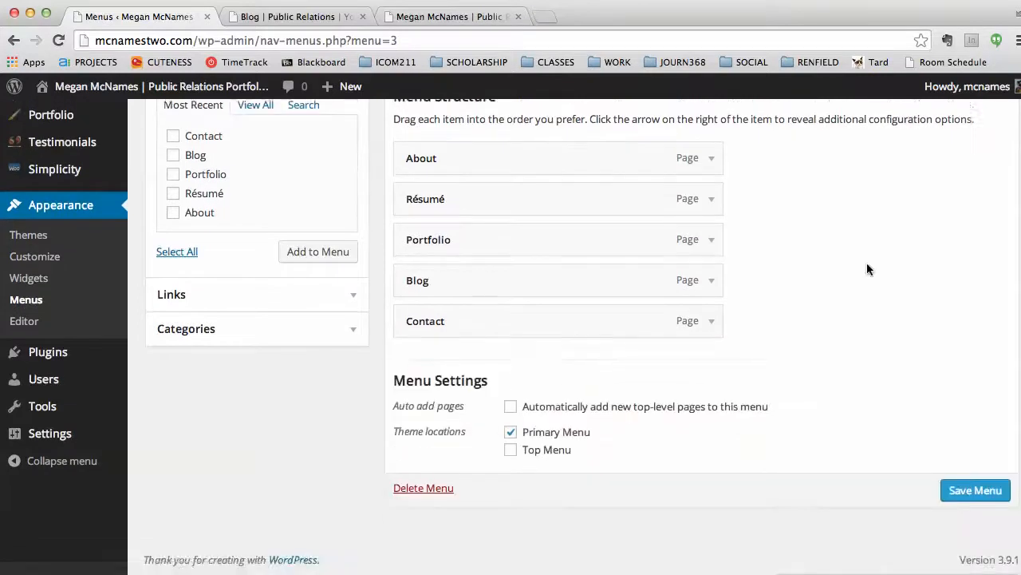
pyautogui.click(974, 490)
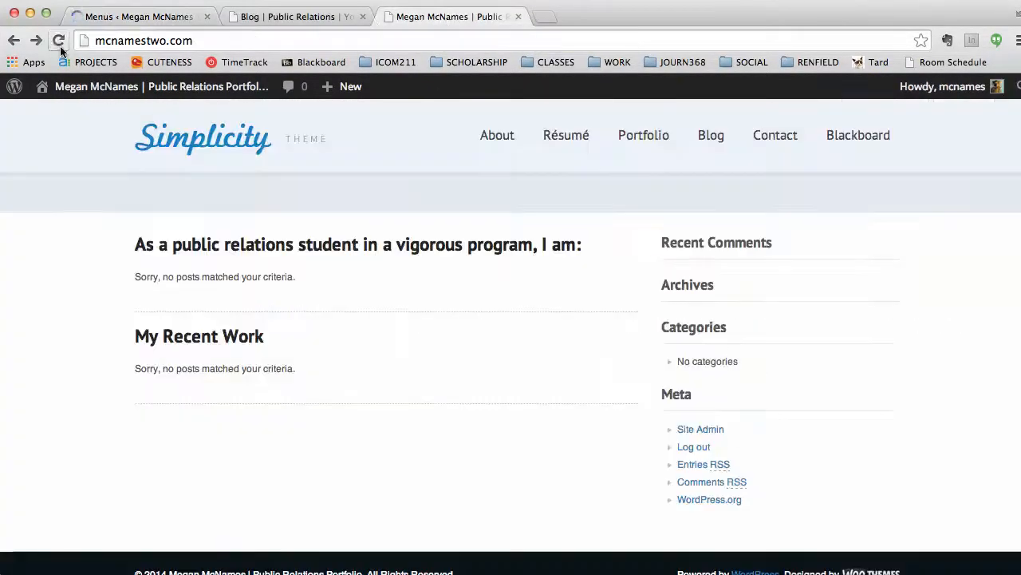
# - Reload the home page to confirm the top bar lists only About, Résumé, Portfolio, Blog, Contact
pyautogui.click(59, 41)
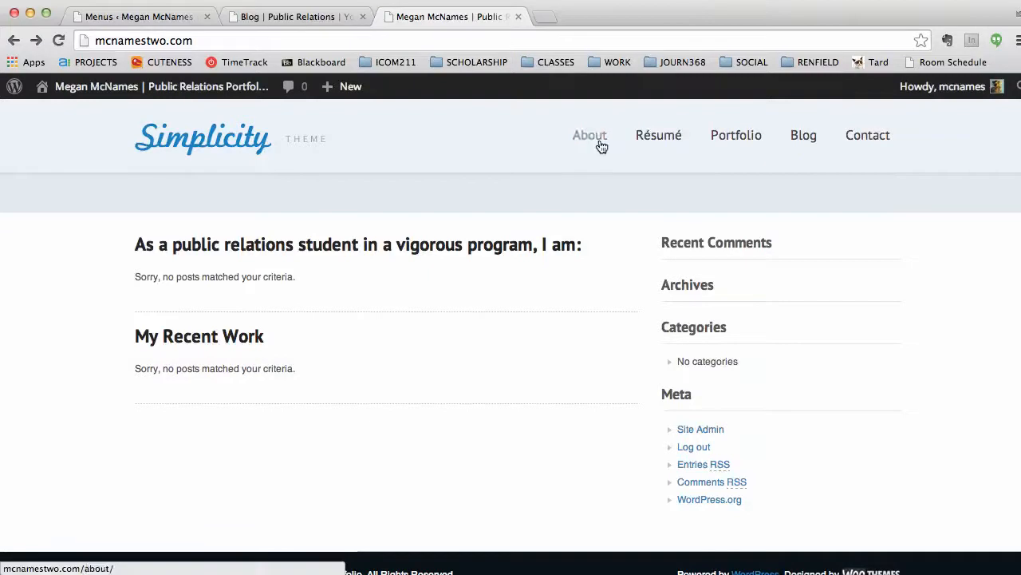
pyautogui.moveTo(659, 141)
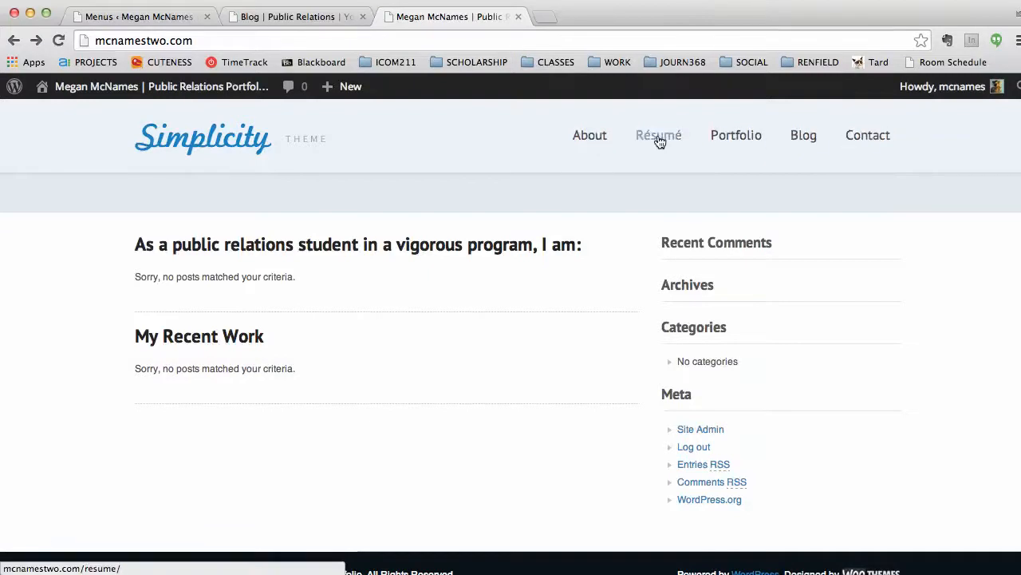